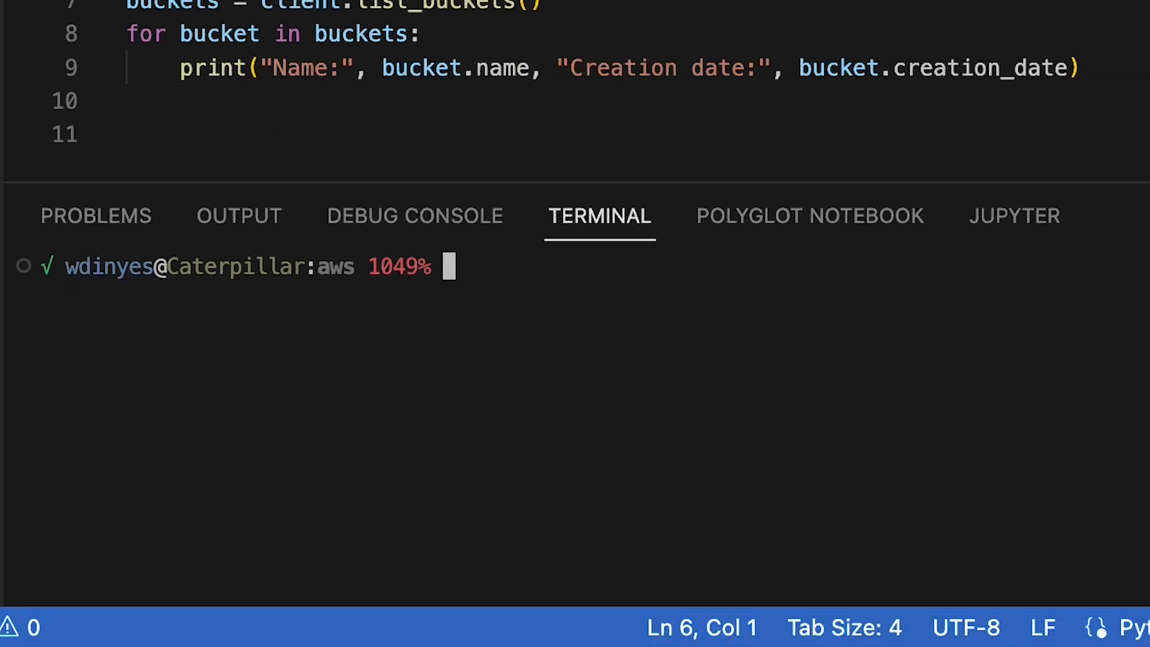
pyautogui.write('py')
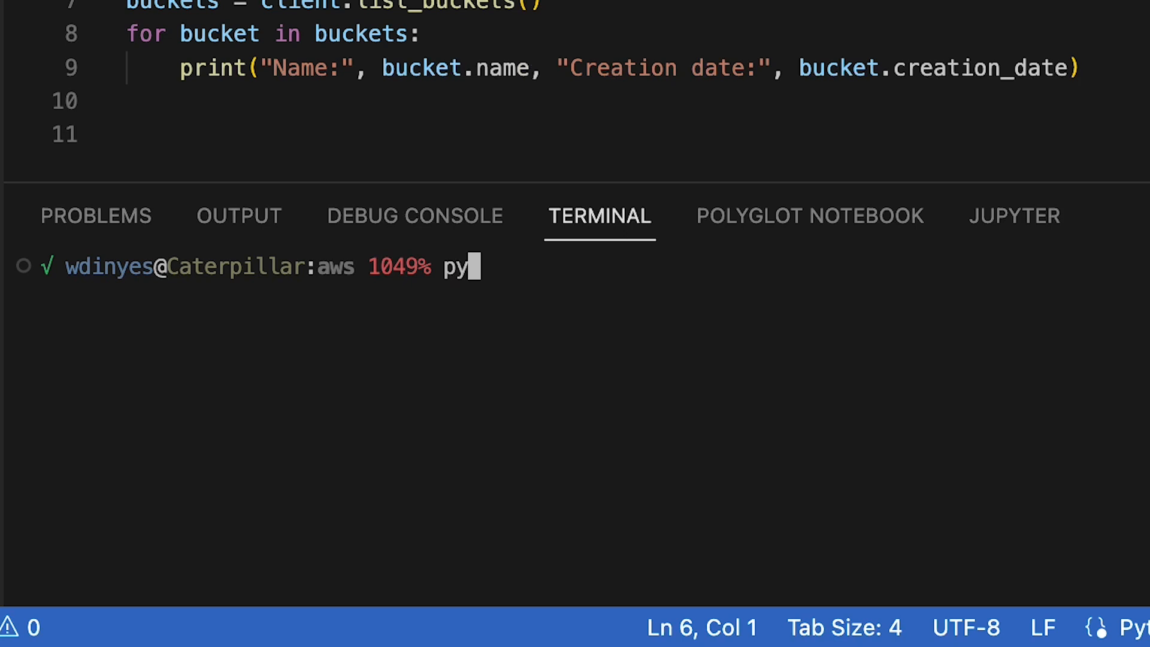
pyautogui.write('thon3')
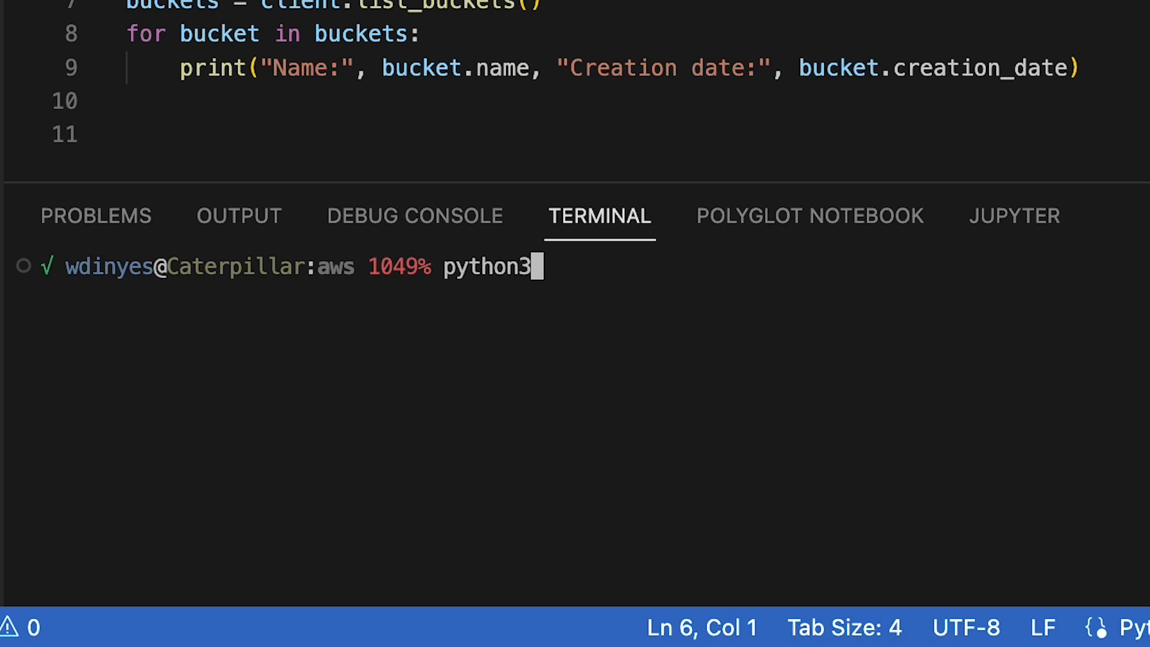
pyautogui.write('demo.p')
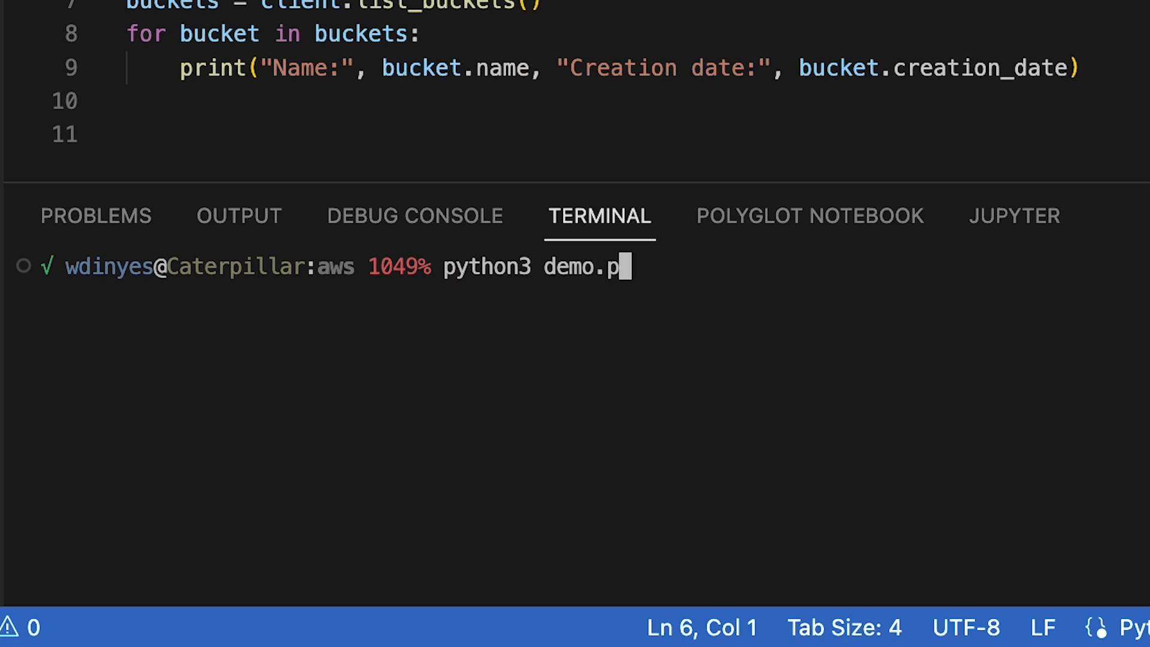
pyautogui.write('y')
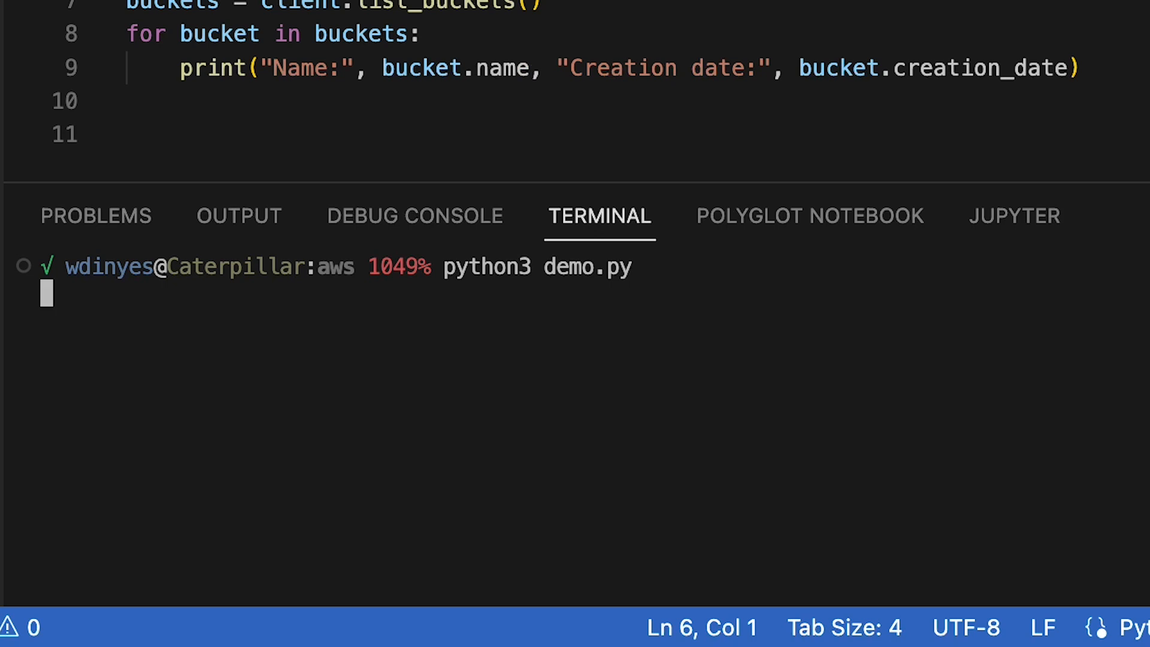